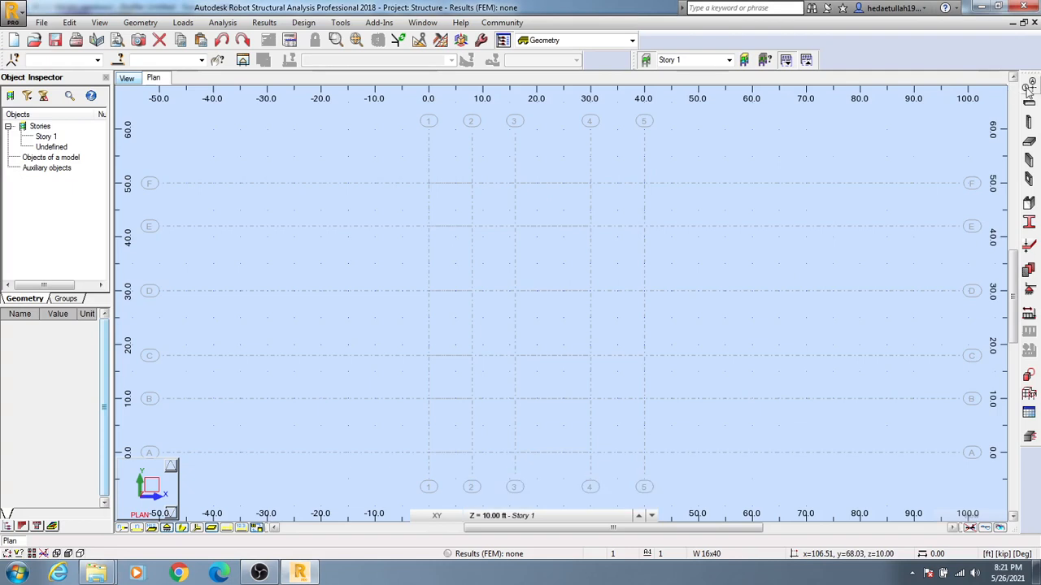
{"action": "mouse_move", "coordinate": [1028, 92]}
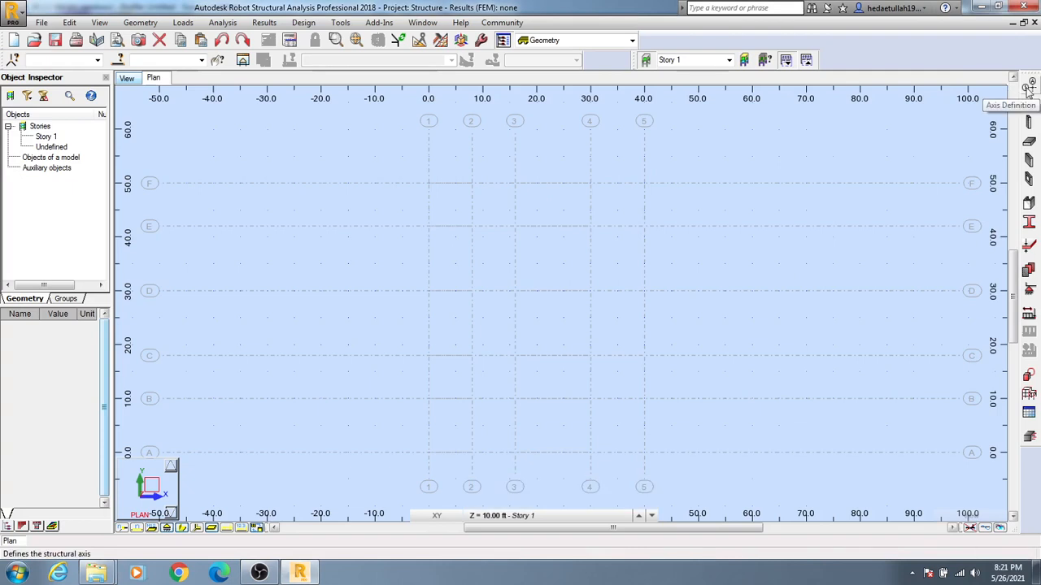
Open Structural Axis definition and show the empty Z-direction level list
{"action": "left_click", "coordinate": [1028, 89]}
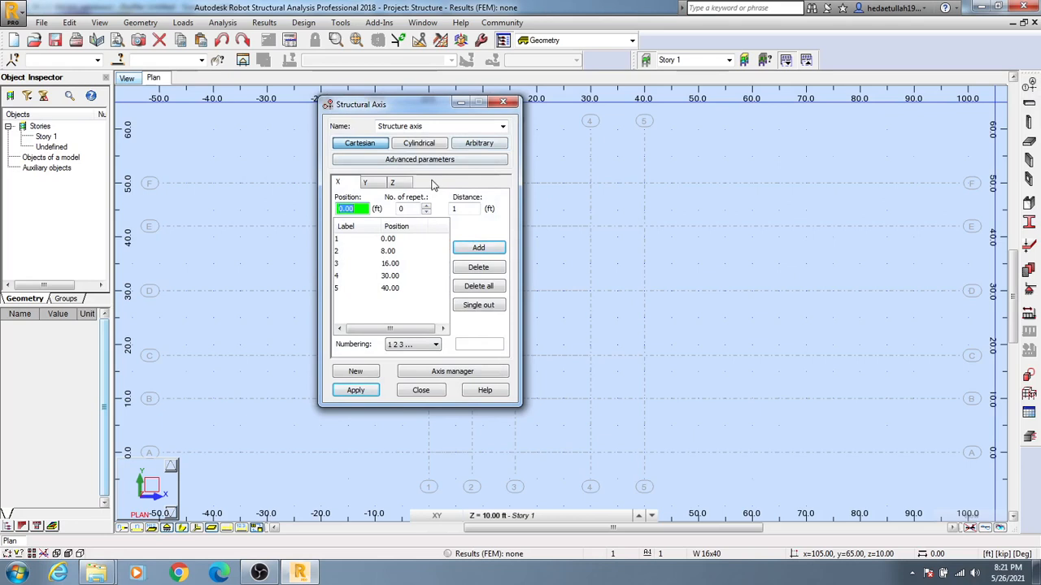
{"action": "left_click", "coordinate": [393, 182]}
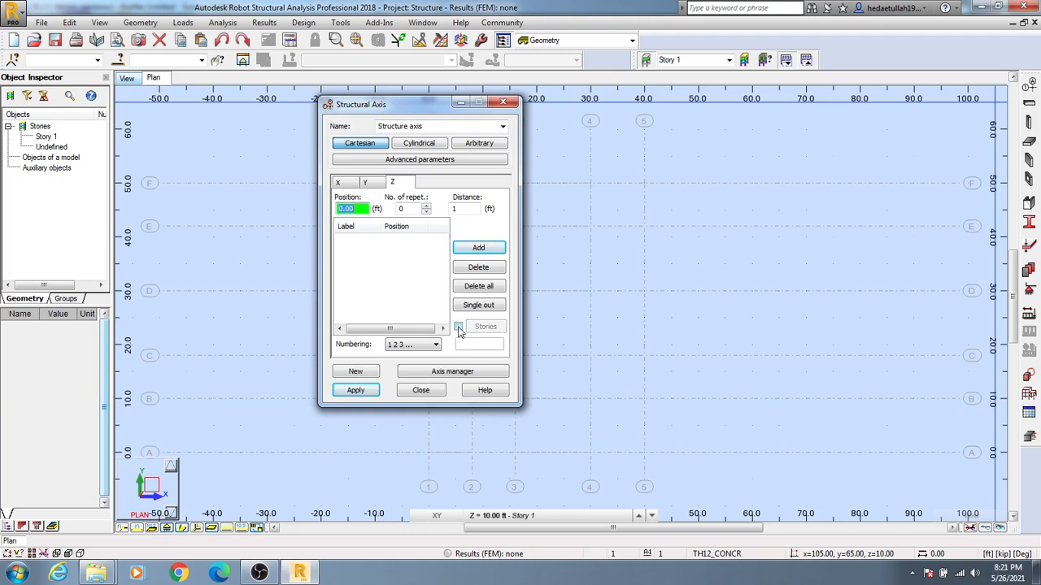
{"action": "left_click", "coordinate": [485, 326]}
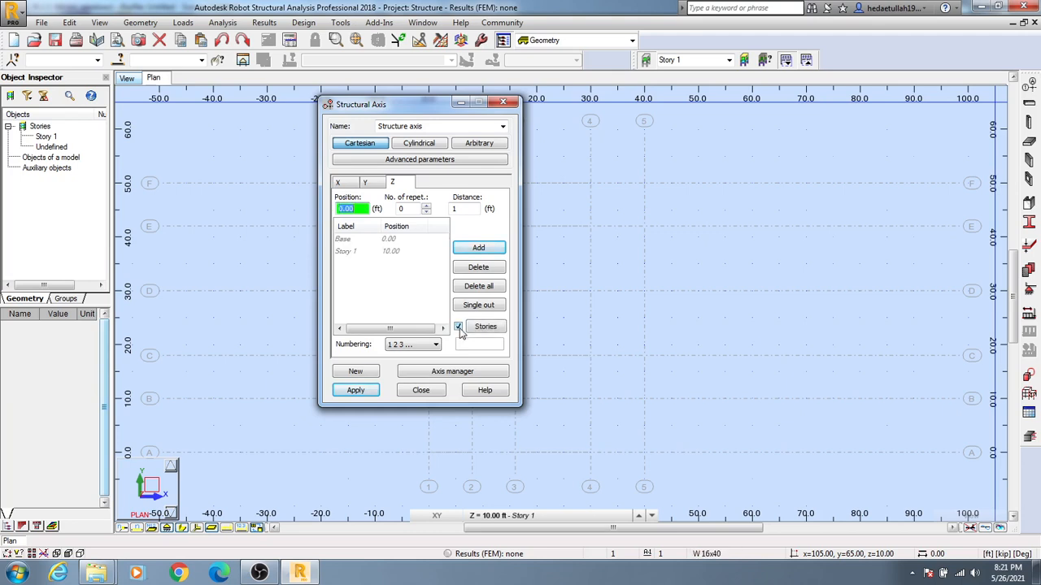
{"action": "left_click", "coordinate": [458, 326]}
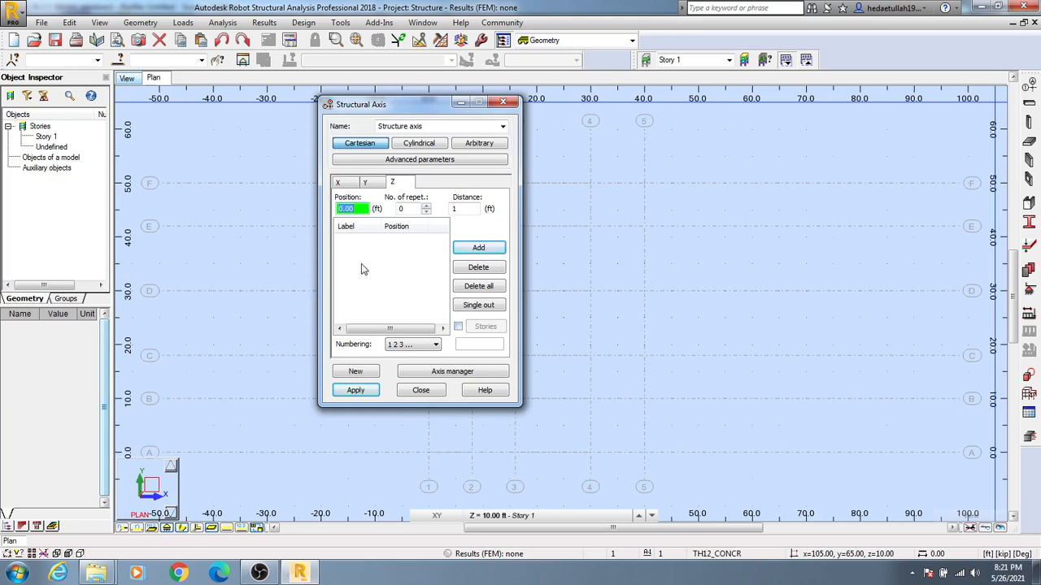
{"action": "mouse_move", "coordinate": [362, 245]}
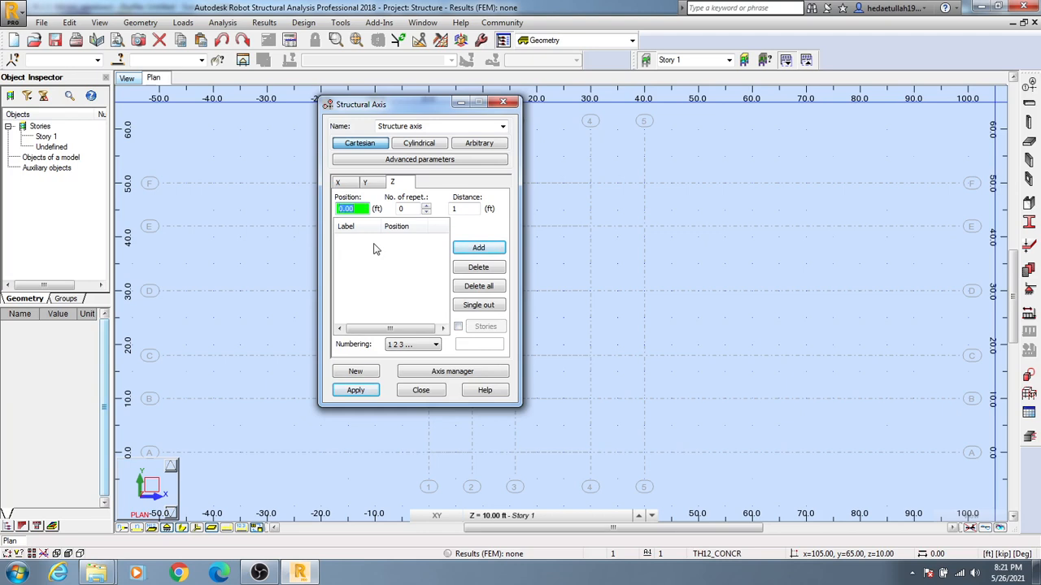
{"action": "left_click", "coordinate": [352, 209]}
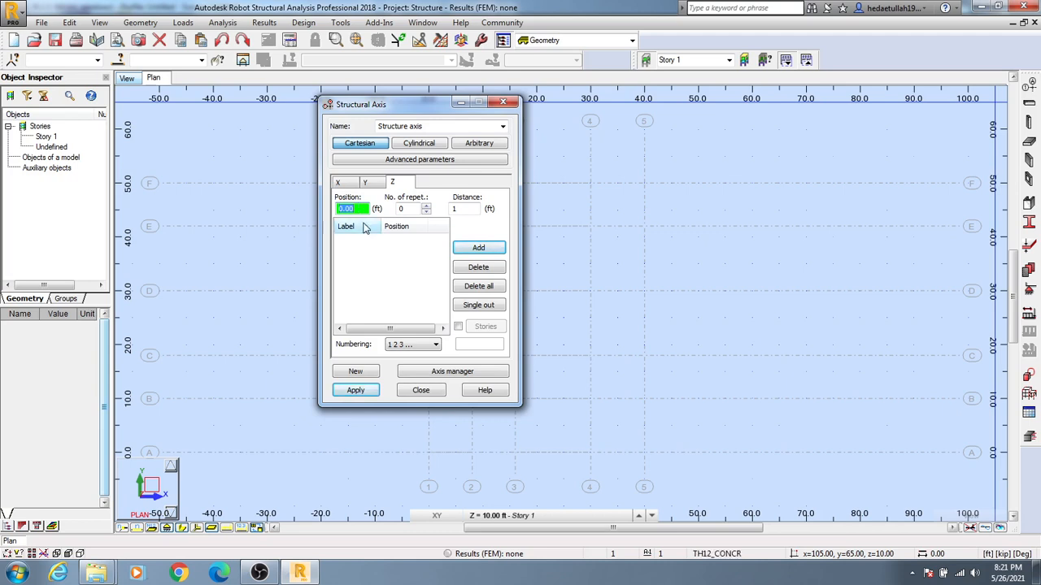
Add a Z level at 0.00 ft with custom numbering and label it 'Base'
{"action": "left_click", "coordinate": [478, 247]}
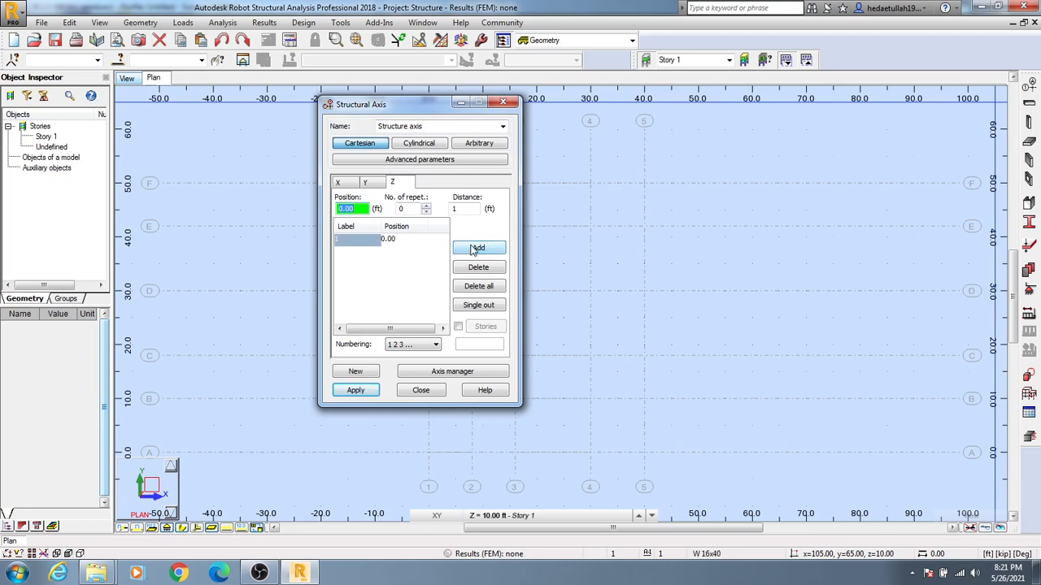
{"action": "left_click", "coordinate": [436, 344]}
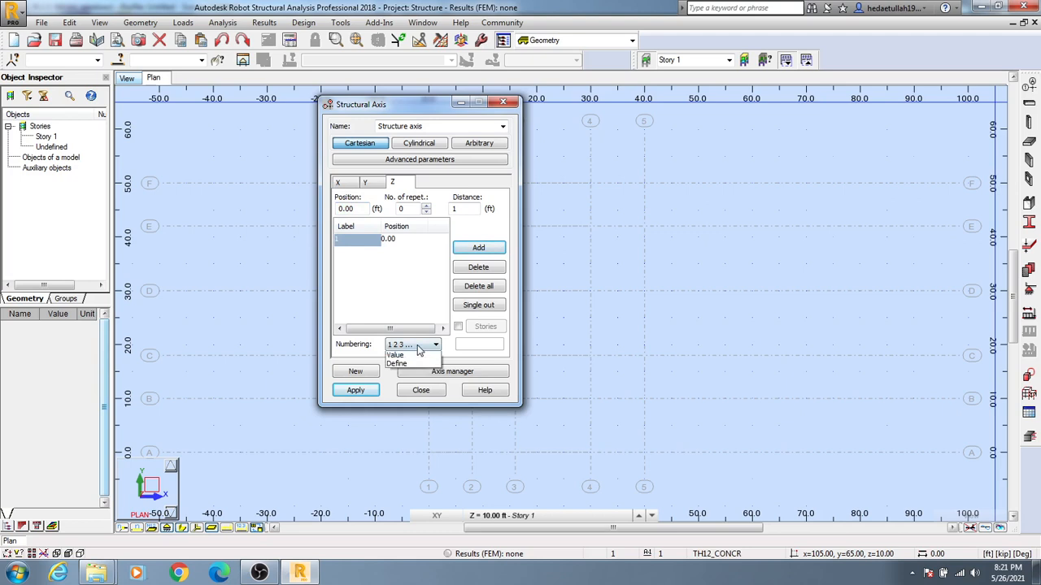
{"action": "left_click", "coordinate": [396, 364]}
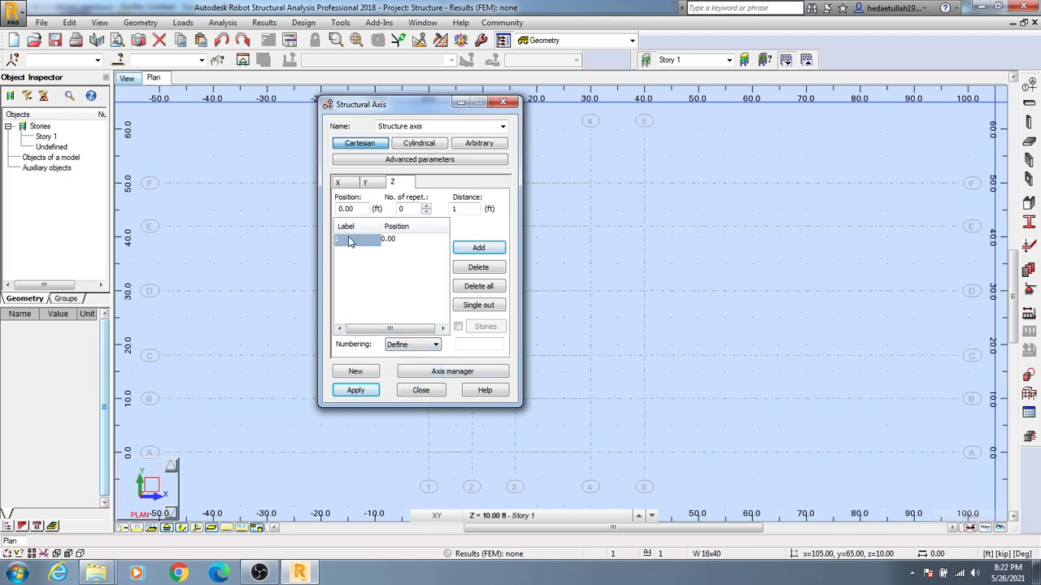
{"action": "left_click", "coordinate": [435, 344]}
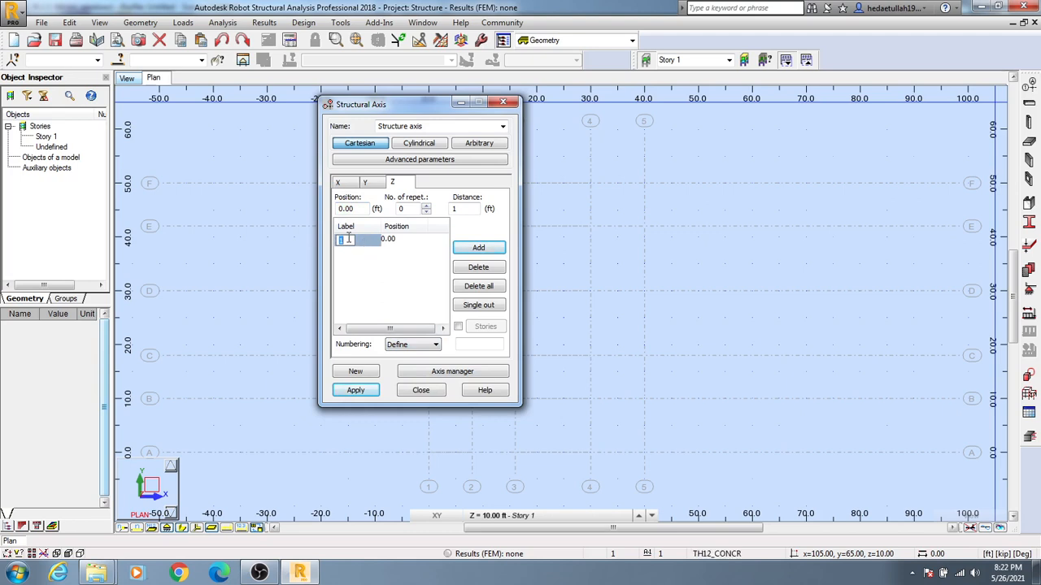
{"action": "type", "text": "Base"}
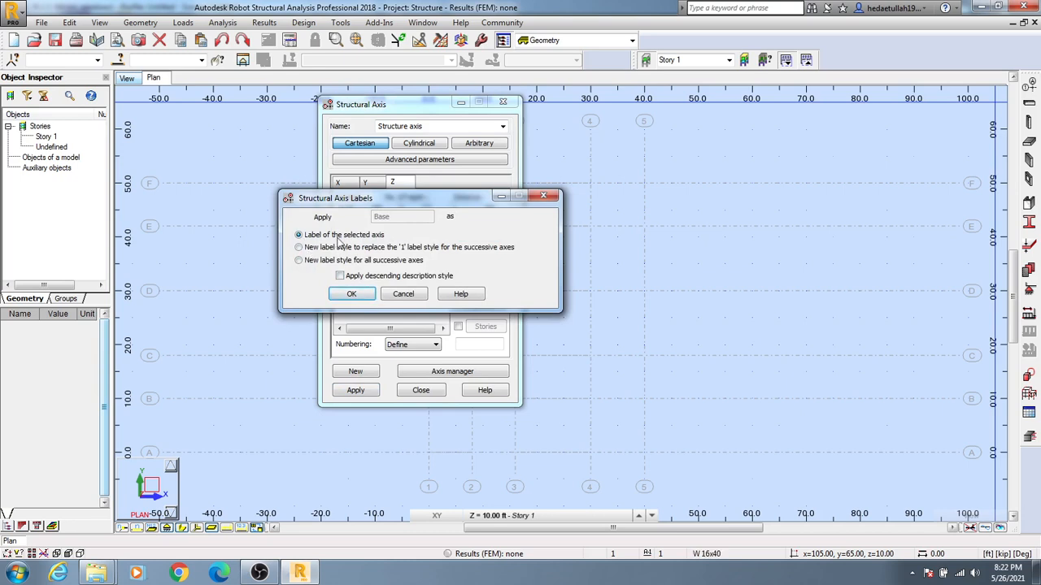
{"action": "left_click", "coordinate": [352, 294]}
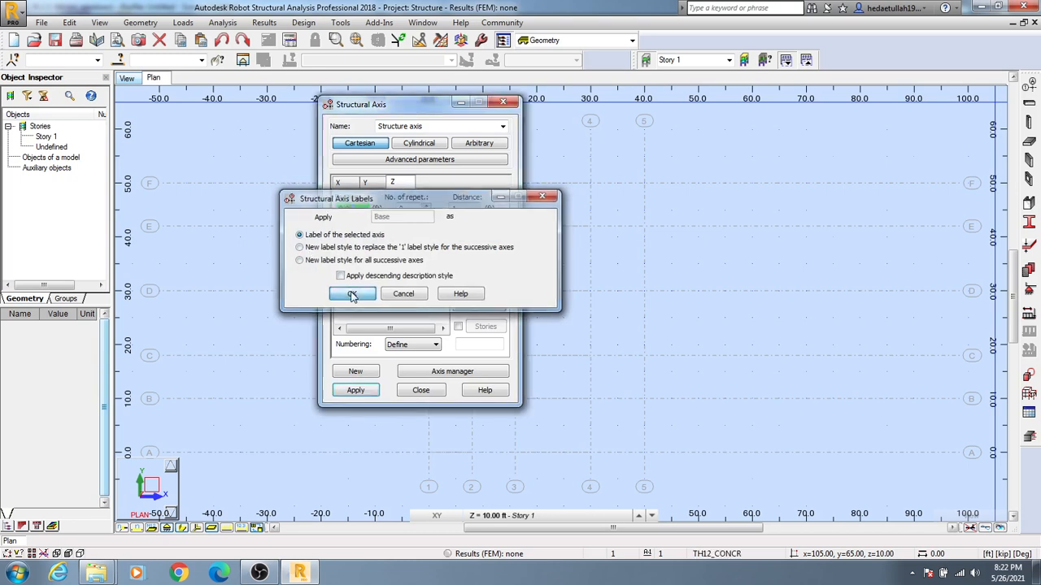
{"action": "left_click", "coordinate": [351, 293]}
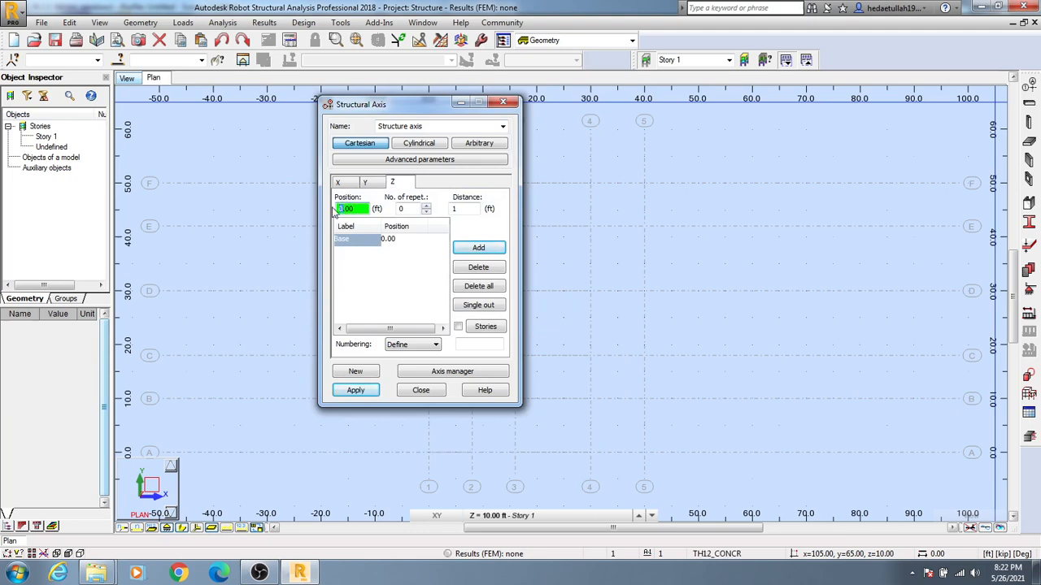
Add a Z level at 6.00 ft labelled 'GF'
{"action": "type", "text": "6.00"}
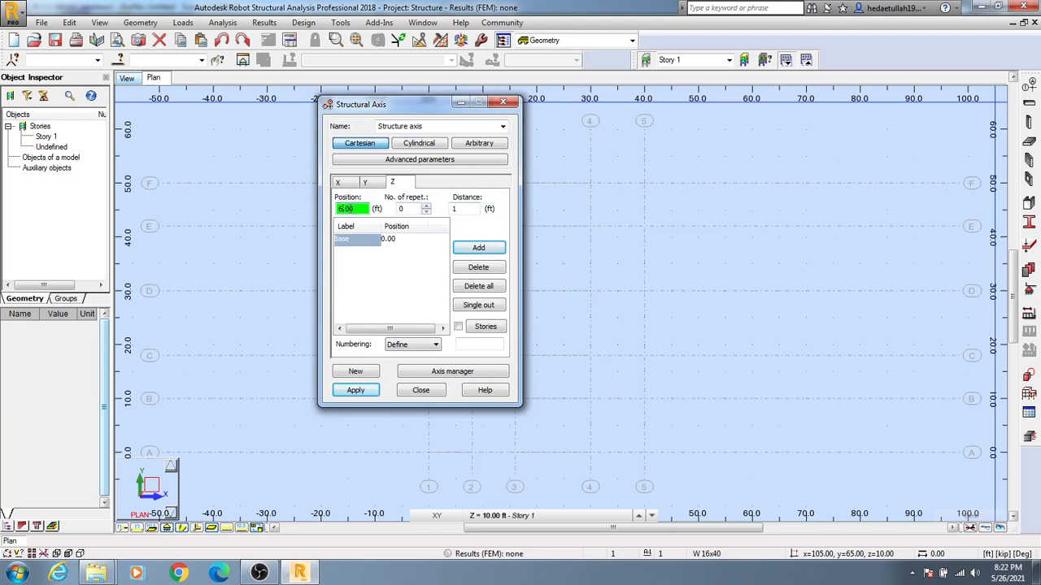
{"action": "left_click", "coordinate": [478, 248]}
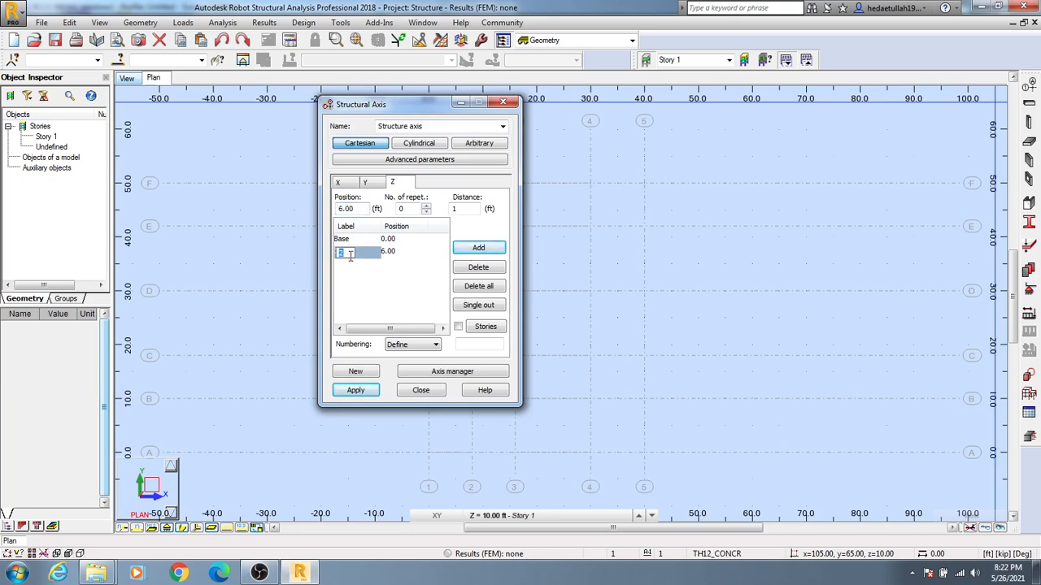
{"action": "type", "text": "G"}
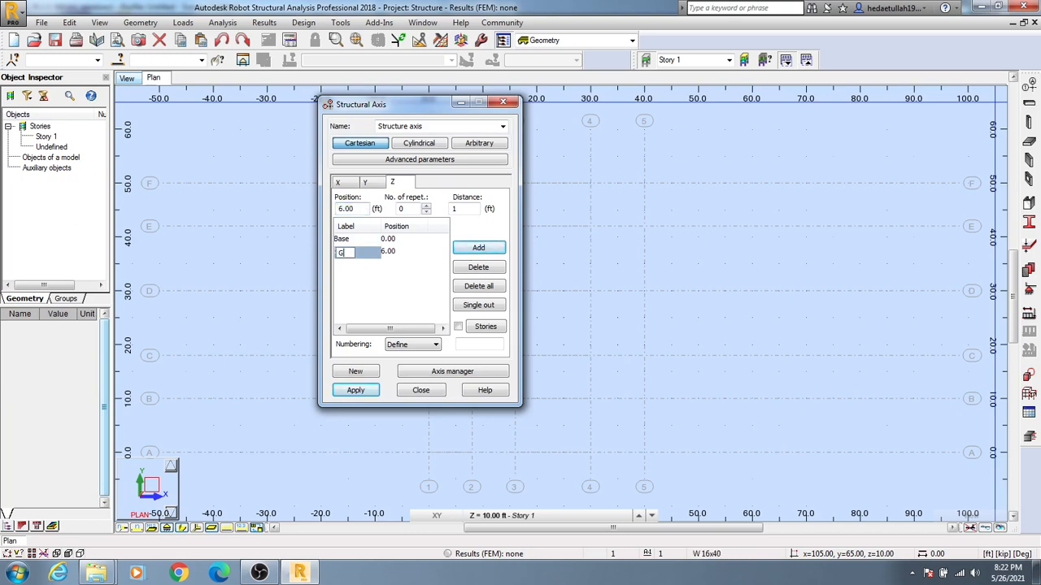
{"action": "type", "text": "F"}
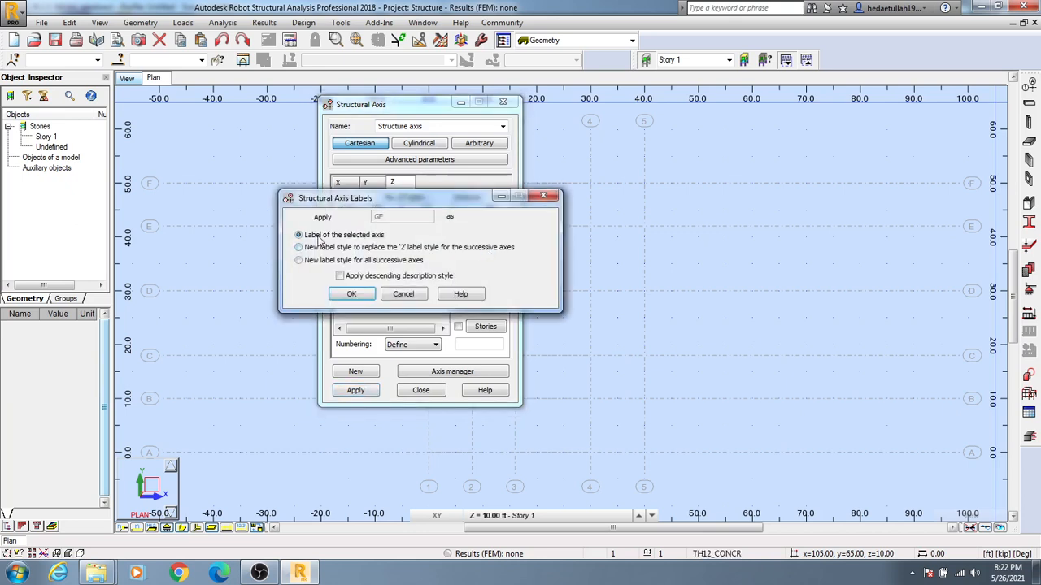
{"action": "left_click", "coordinate": [352, 294]}
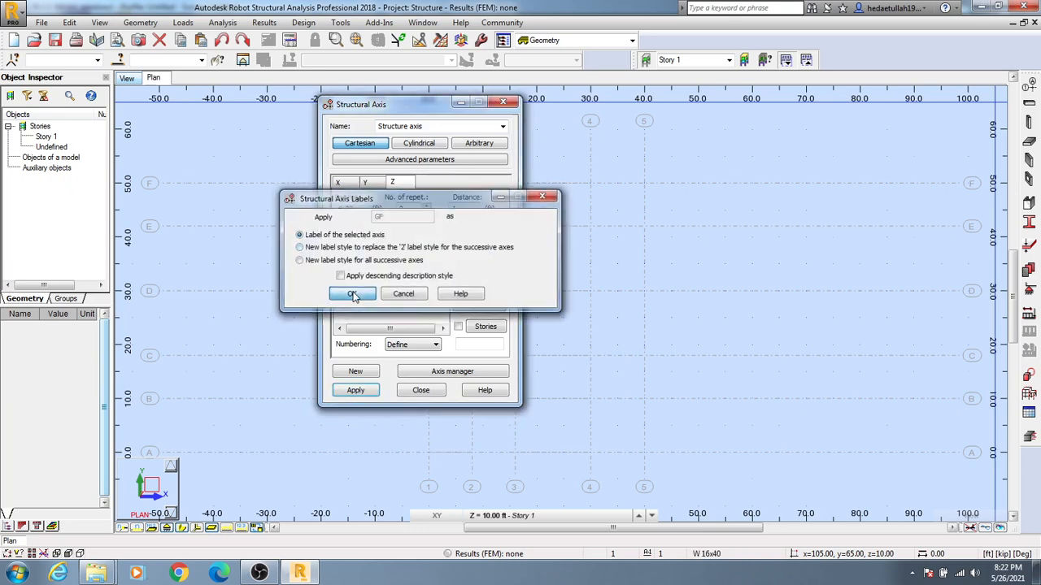
{"action": "left_click", "coordinate": [351, 293]}
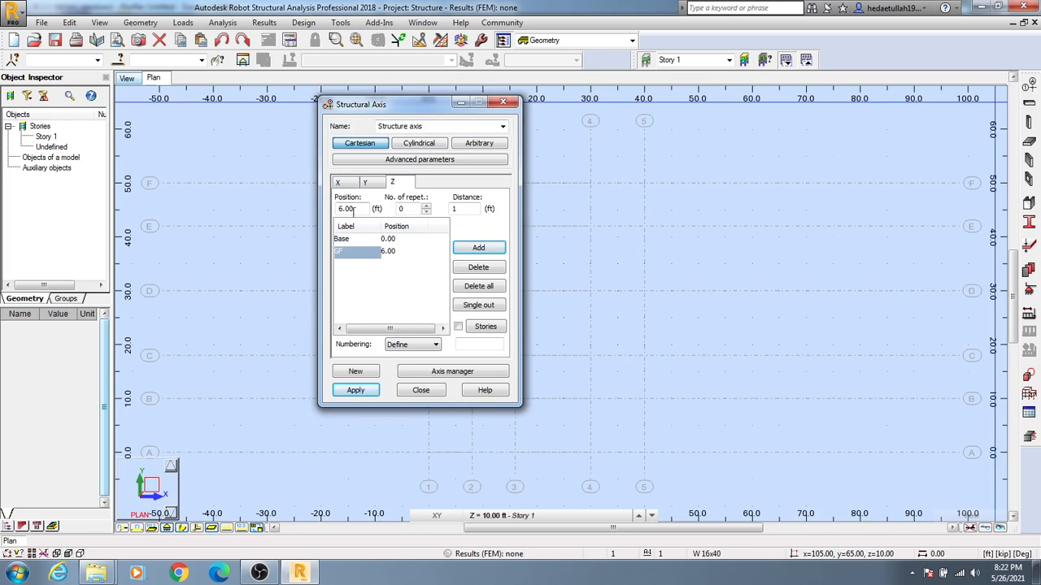
{"action": "triple_click", "coordinate": [352, 209]}
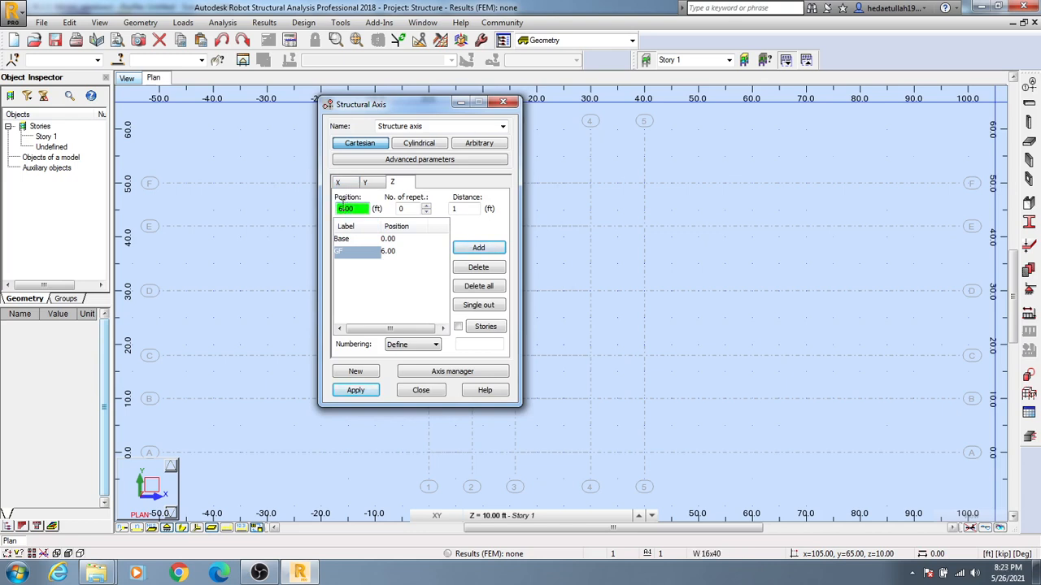
Add a Z level at 16.00 ft labelled 'Story 1'
{"action": "type", "text": "5.00"}
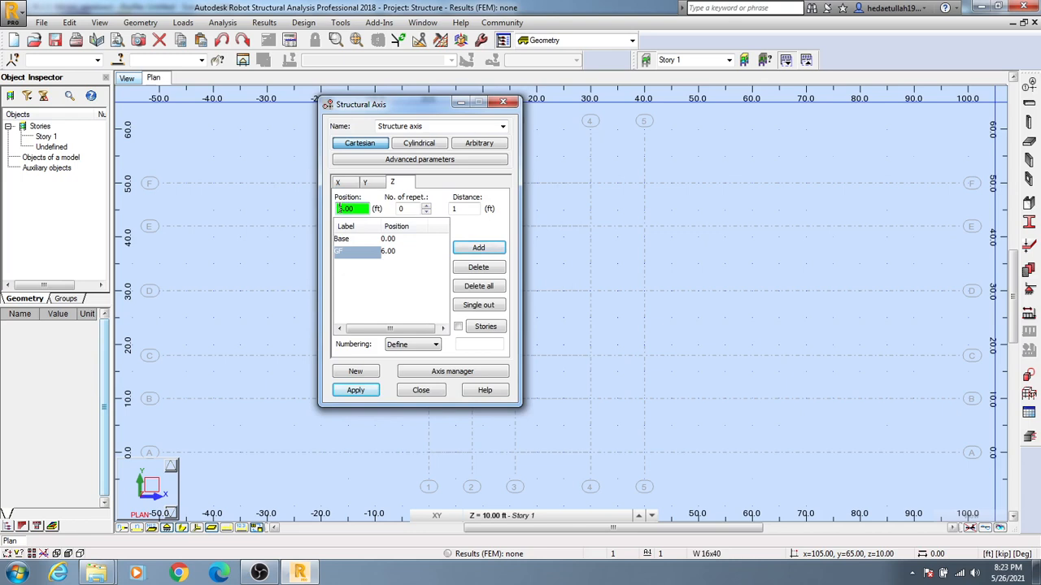
{"action": "type", "text": "16.00"}
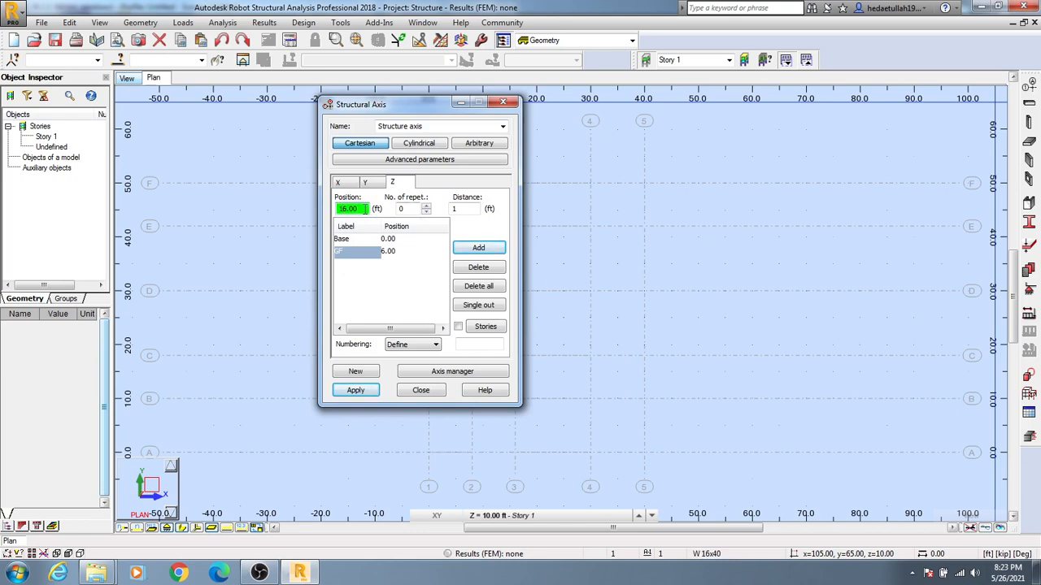
{"action": "left_click", "coordinate": [479, 247]}
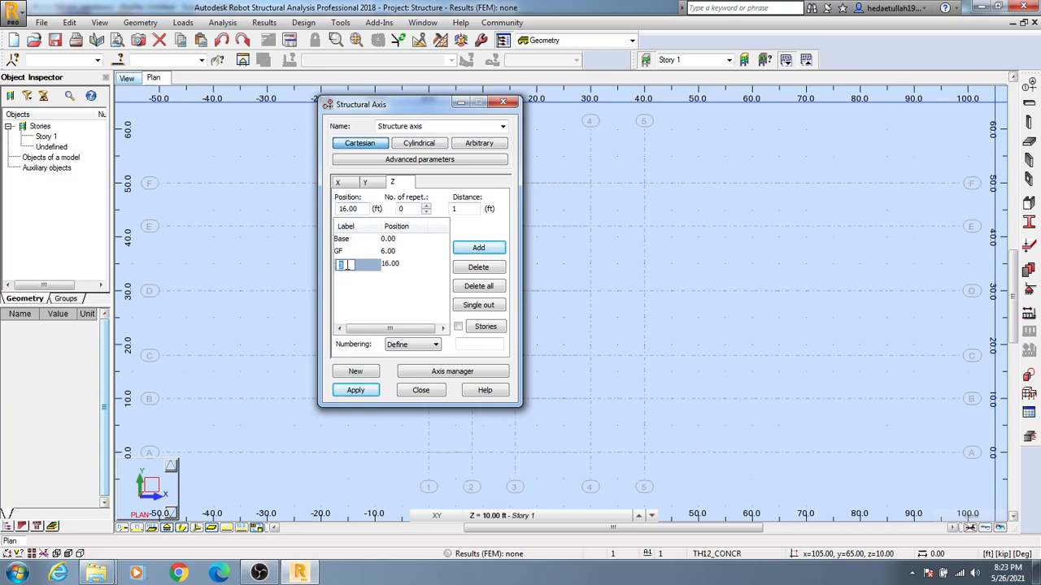
{"action": "type", "text": "Story 1"}
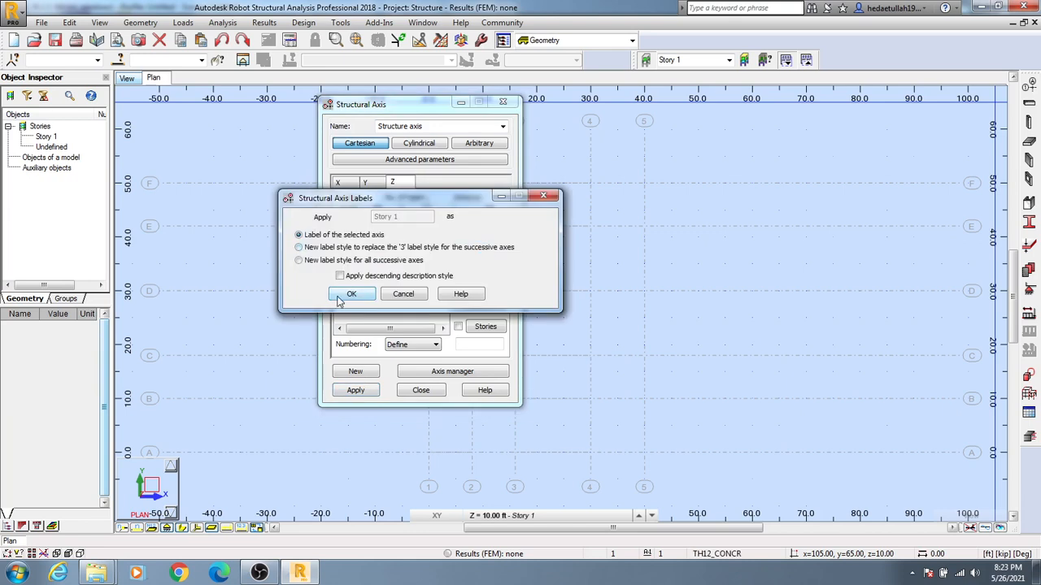
{"action": "left_click", "coordinate": [352, 294]}
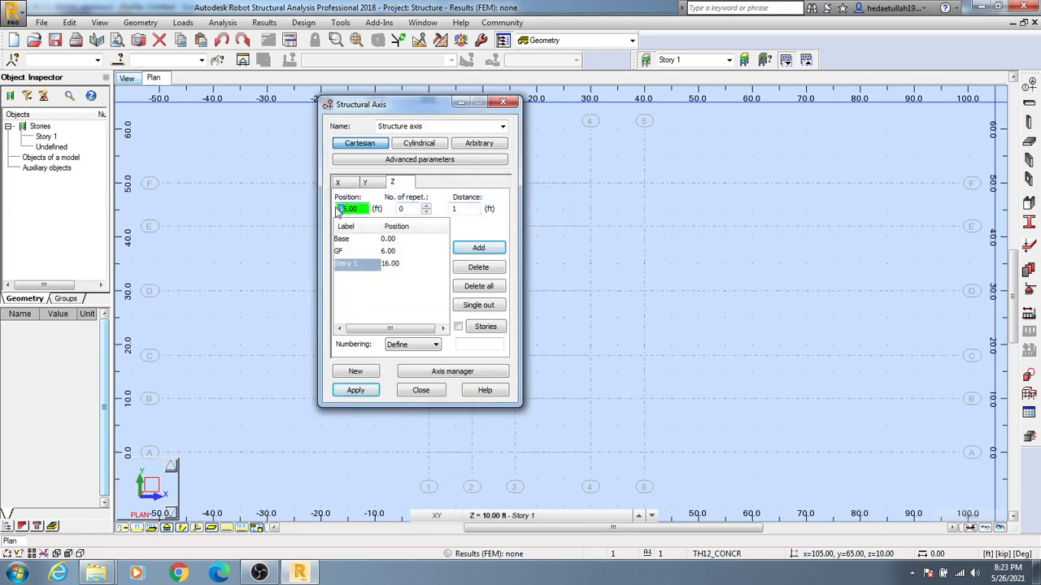
Add a Z level at 26.00 ft labelled 'Story 2'
{"action": "left_click", "coordinate": [478, 247]}
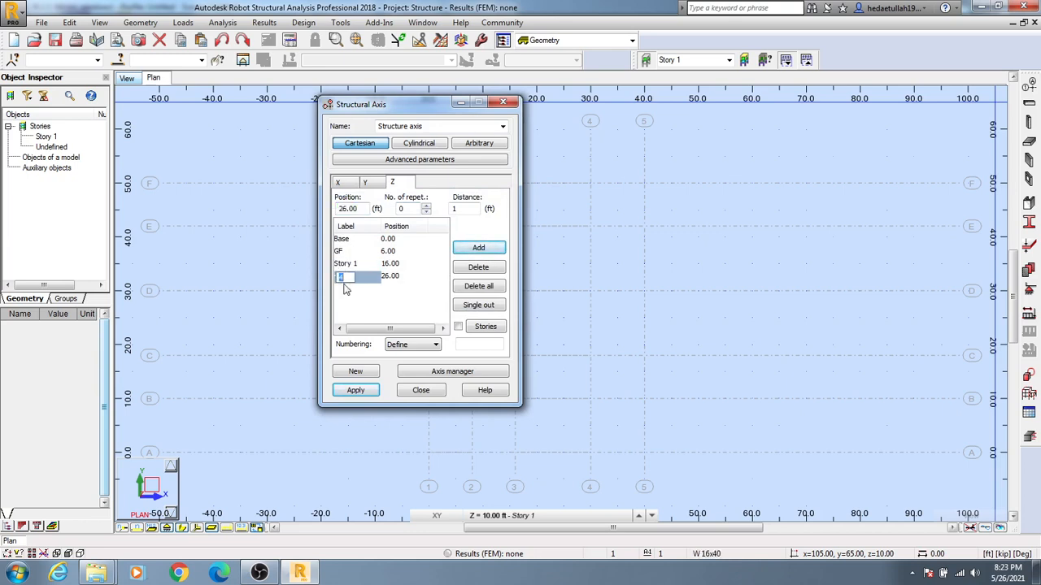
{"action": "type", "text": "Story"}
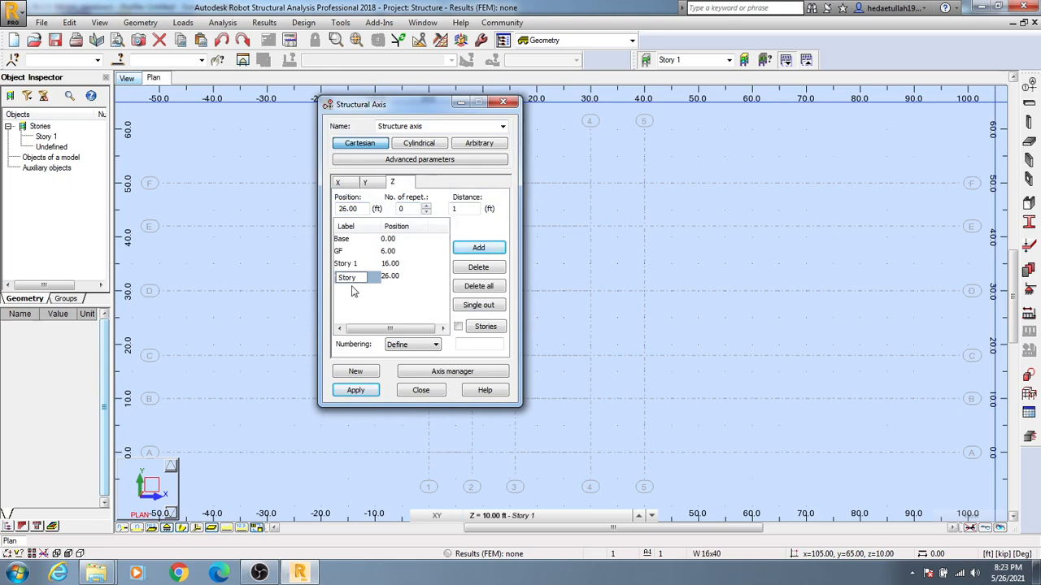
{"action": "left_click", "coordinate": [478, 248]}
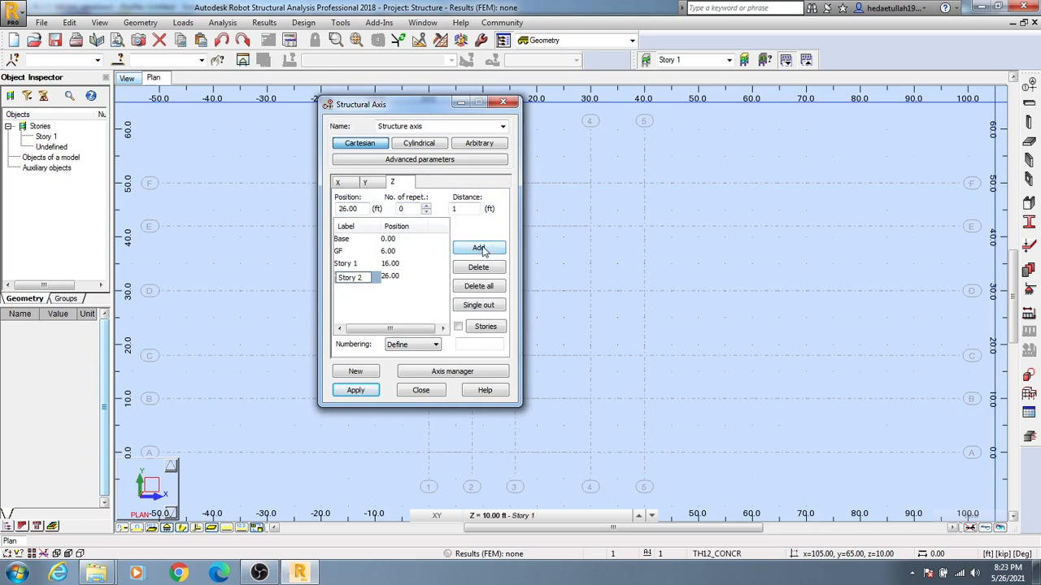
{"action": "left_click", "coordinate": [478, 248]}
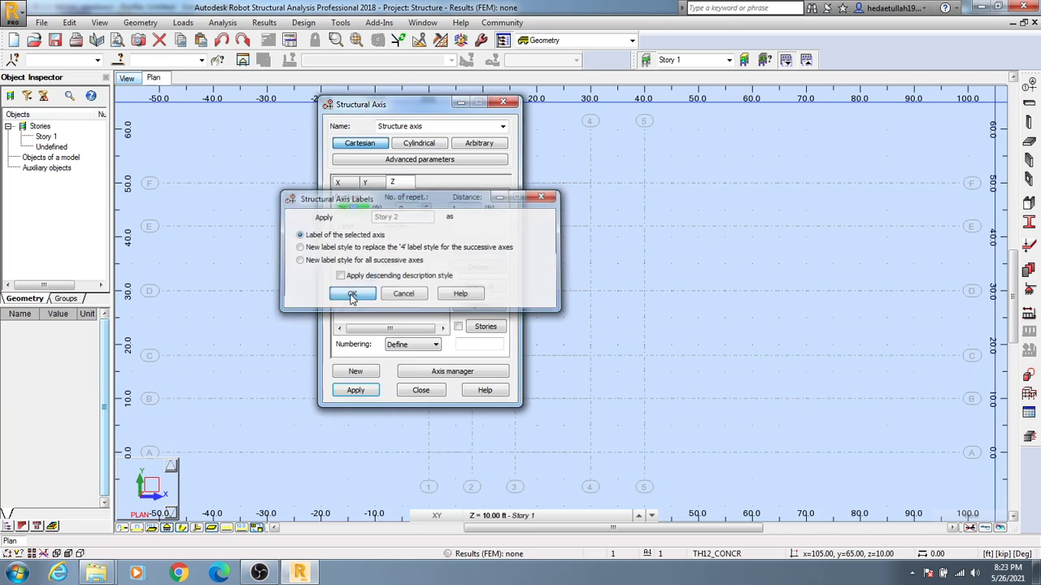
{"action": "left_click", "coordinate": [351, 294]}
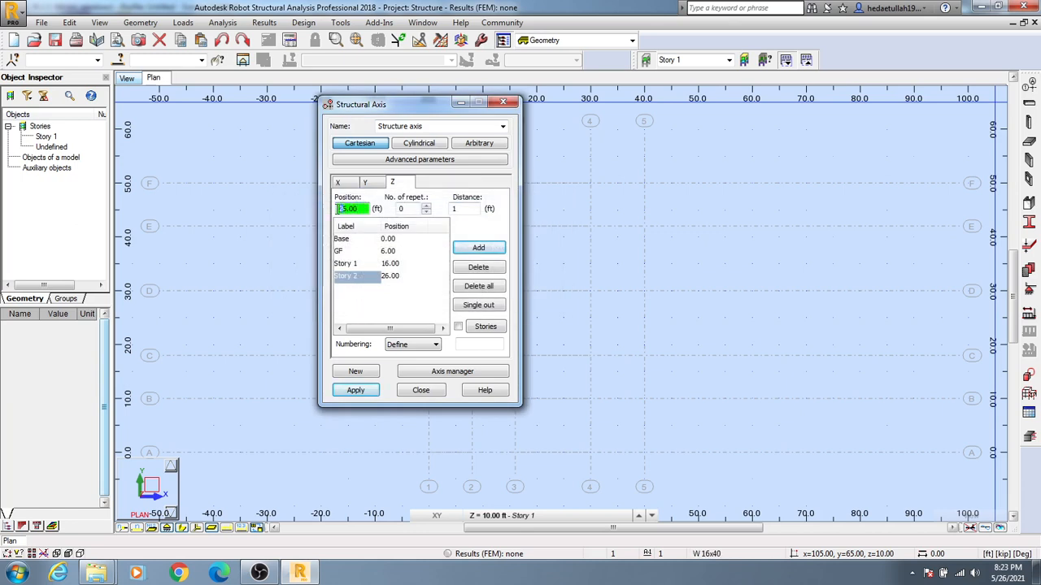
Add a Z level at 36.00 ft labelled 'Story 3'
{"action": "type", "text": "36.00"}
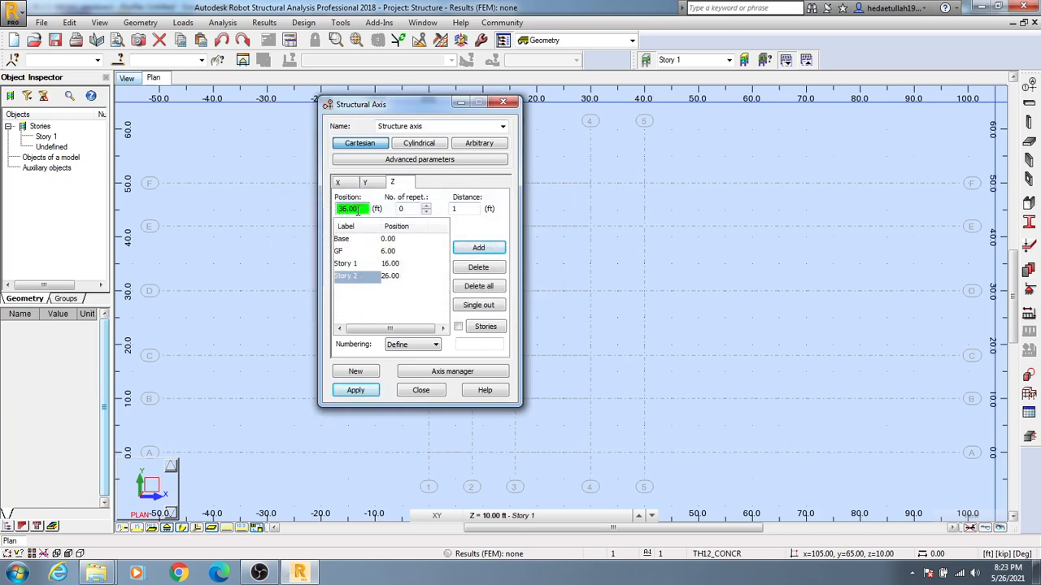
{"action": "left_click", "coordinate": [478, 248]}
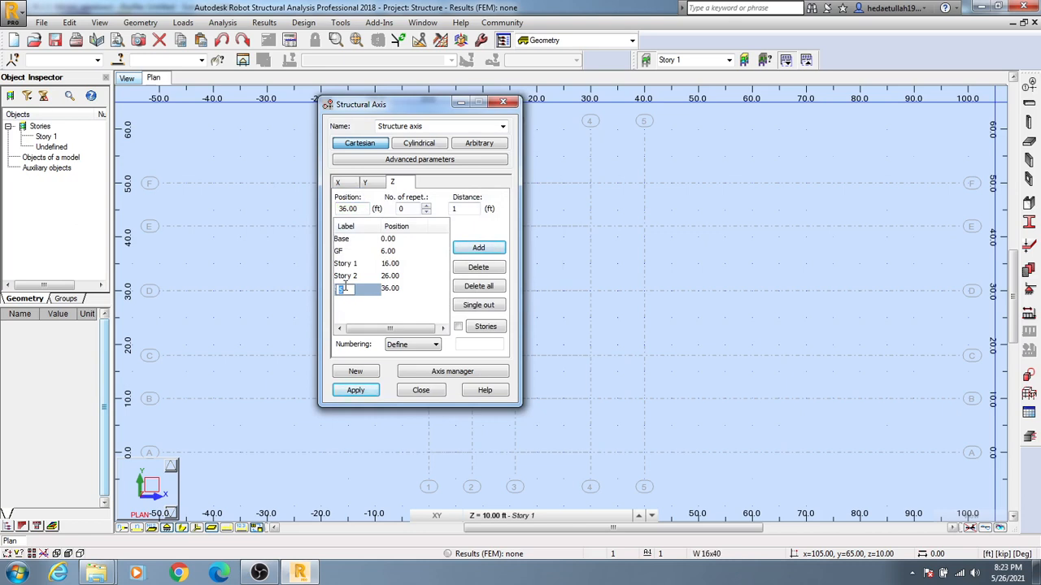
{"action": "type", "text": "Story"}
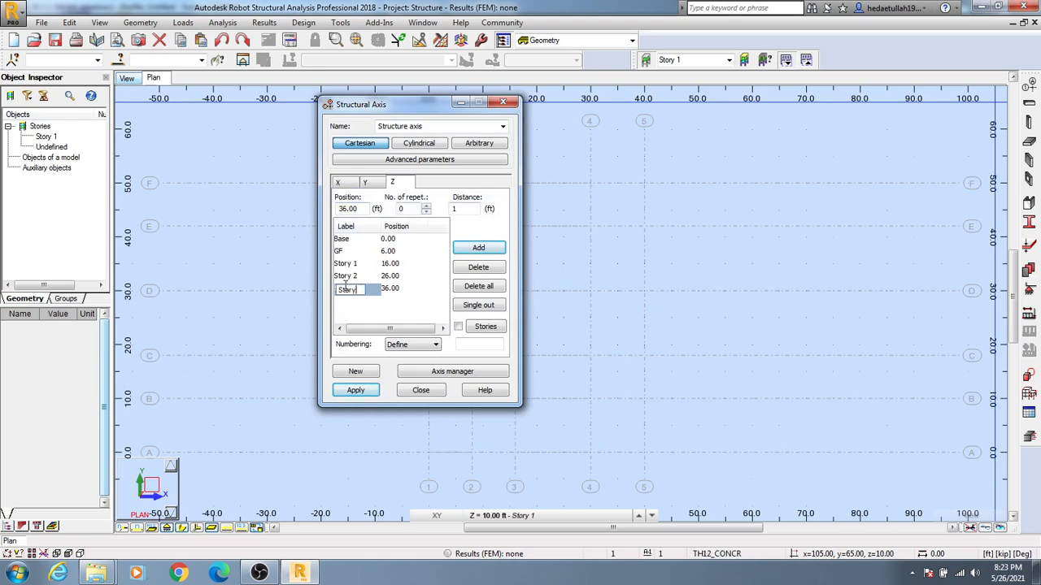
{"action": "left_click", "coordinate": [478, 248]}
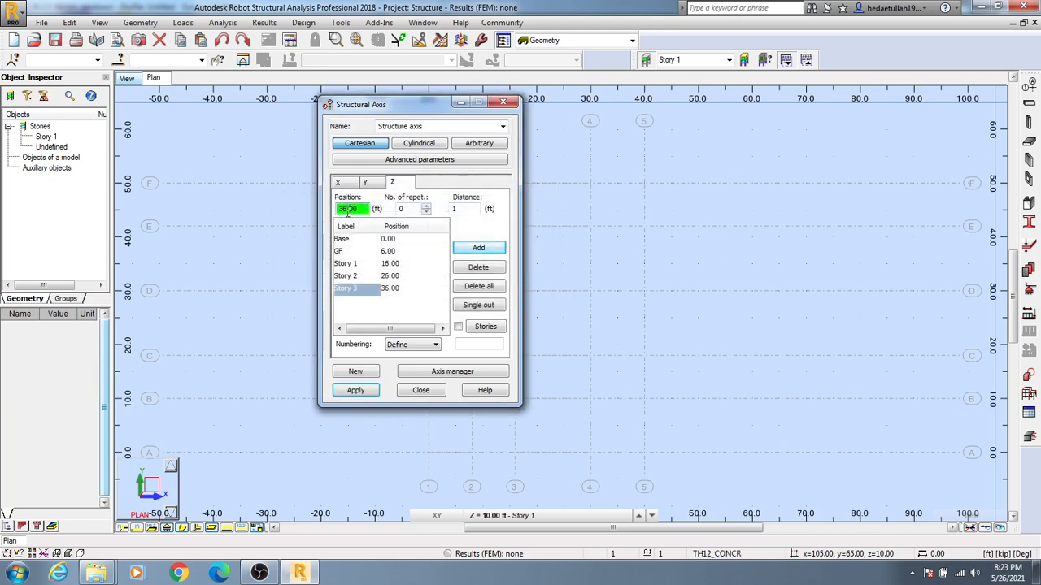
{"action": "type", "text": "35.00"}
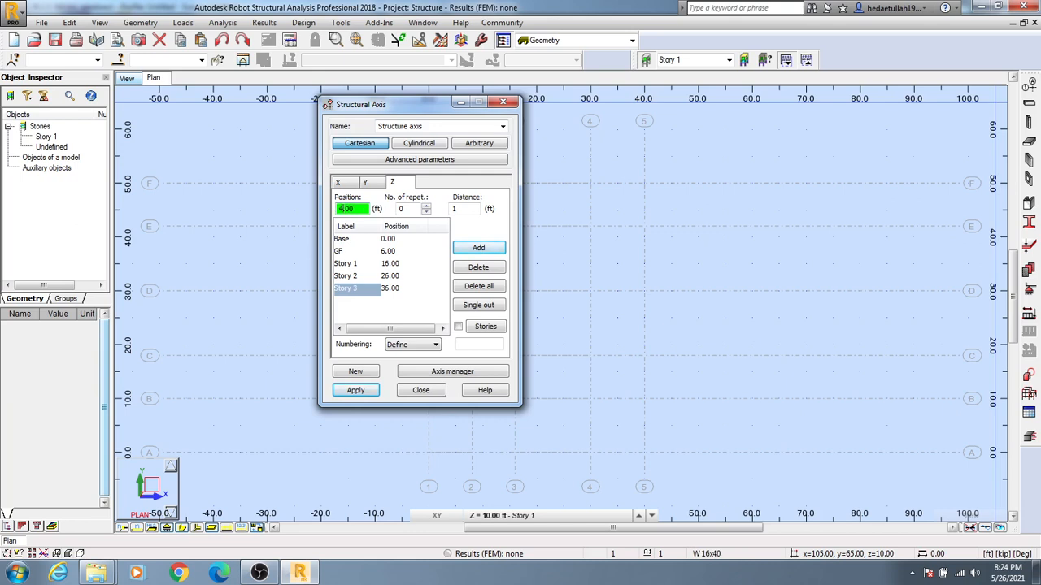
Add a Z level at 42.00 ft labelled 'TR' and apply all six levels
{"action": "type", "text": "42.00"}
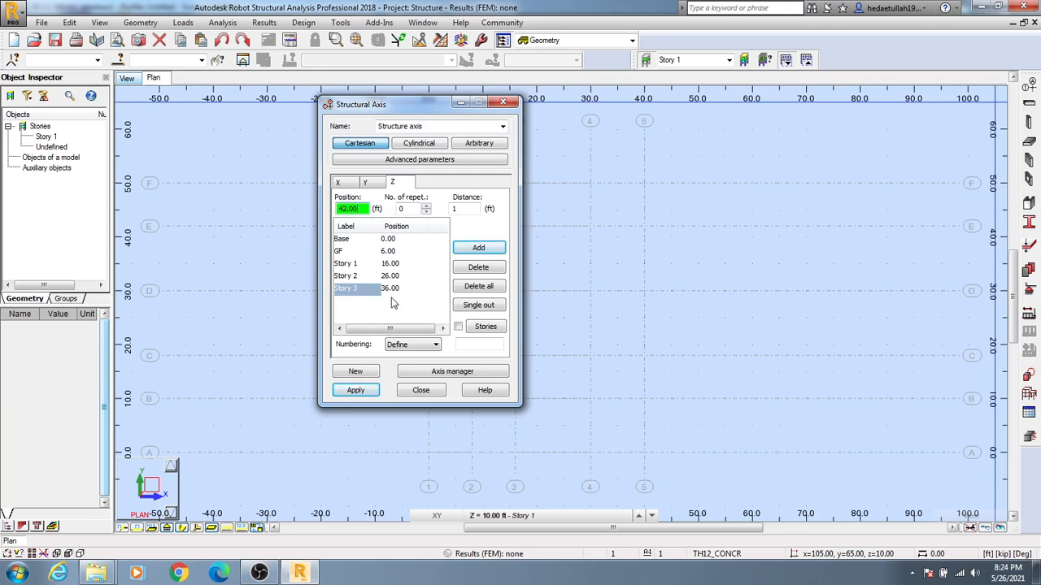
{"action": "left_click", "coordinate": [478, 247]}
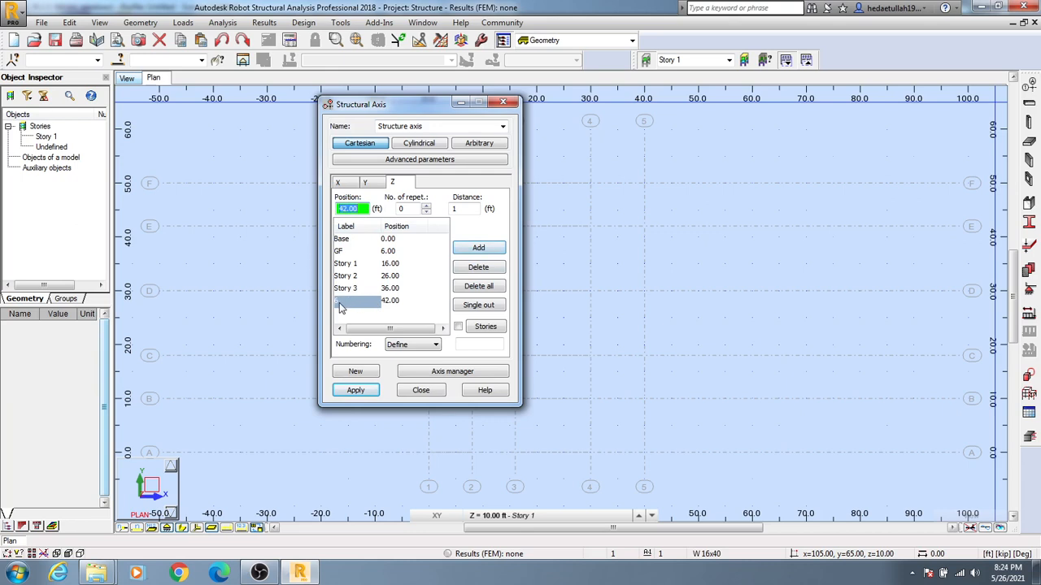
{"action": "left_click", "coordinate": [345, 301]}
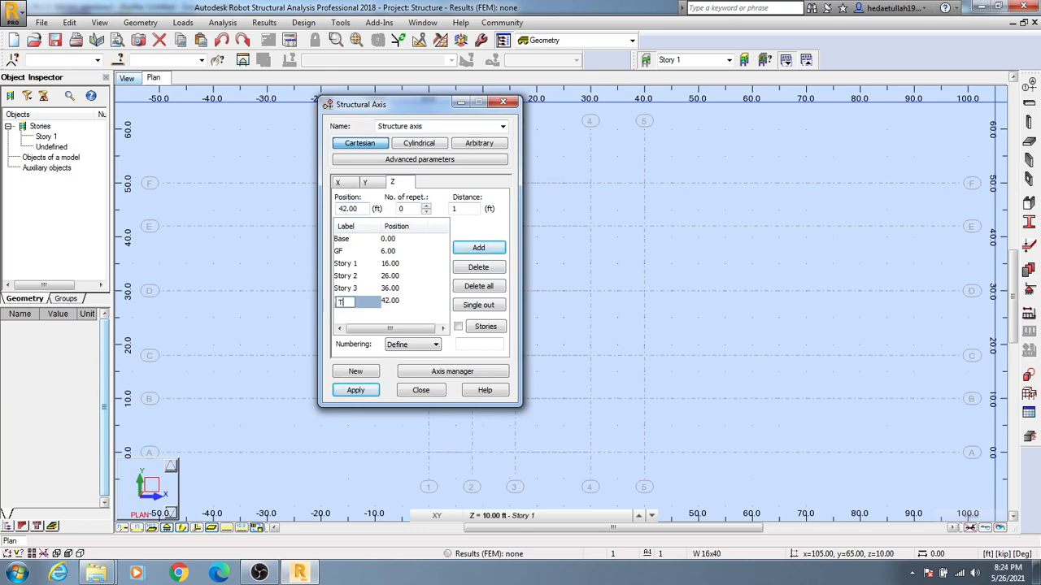
{"action": "type", "text": "TR"}
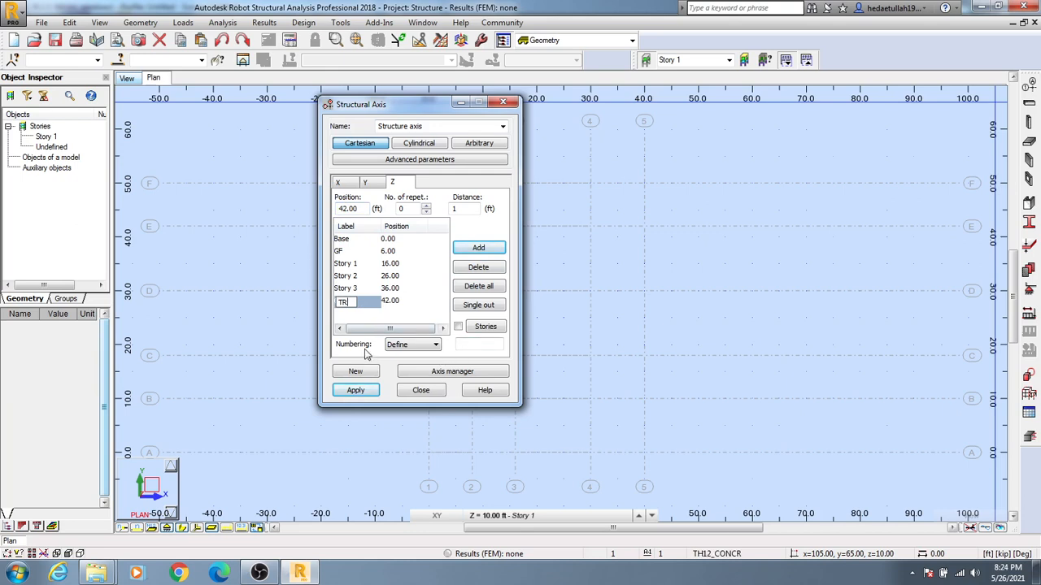
{"action": "left_click", "coordinate": [478, 247]}
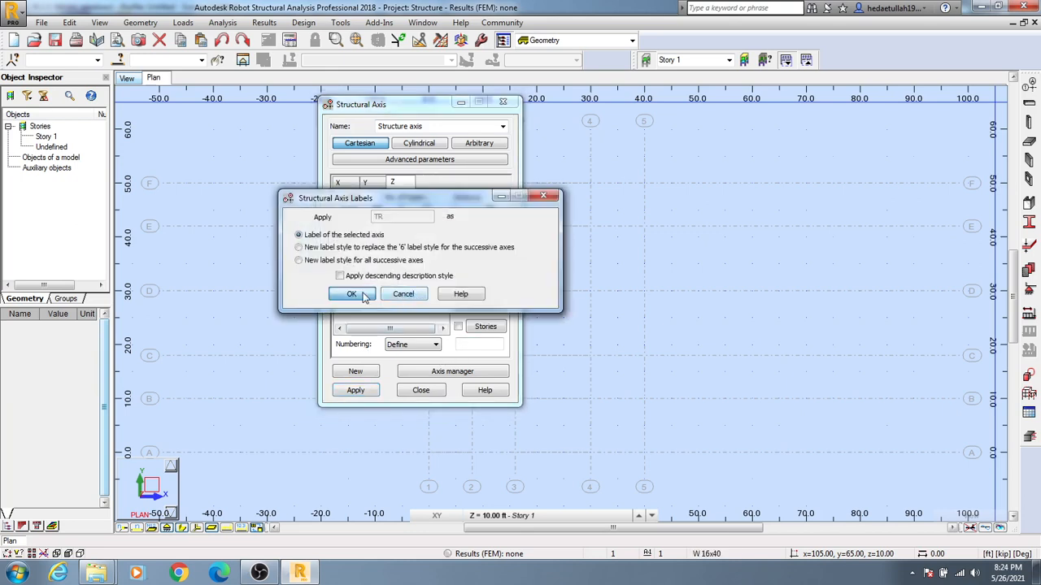
{"action": "left_click", "coordinate": [351, 293]}
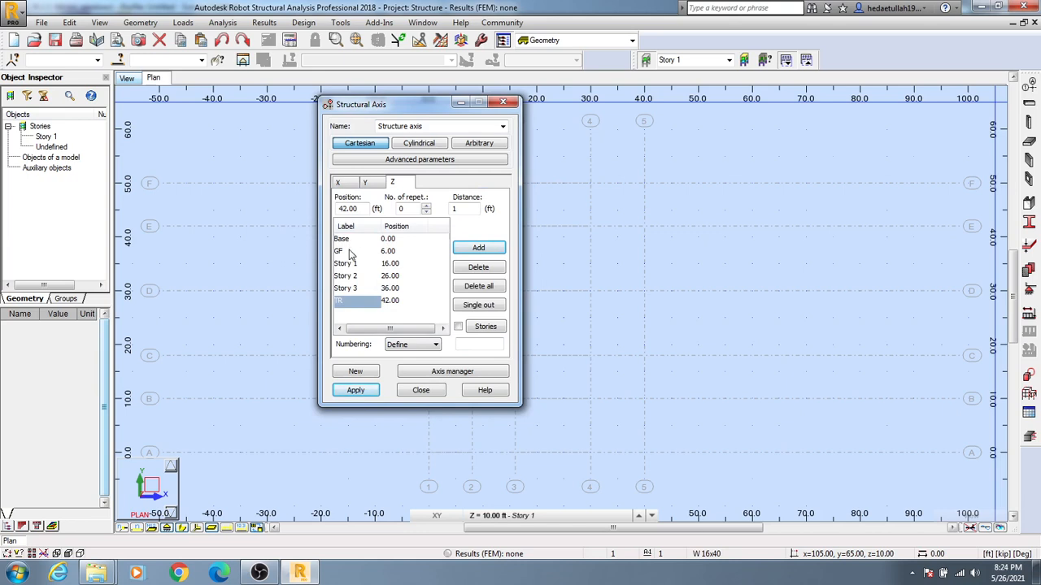
{"action": "left_click", "coordinate": [355, 391]}
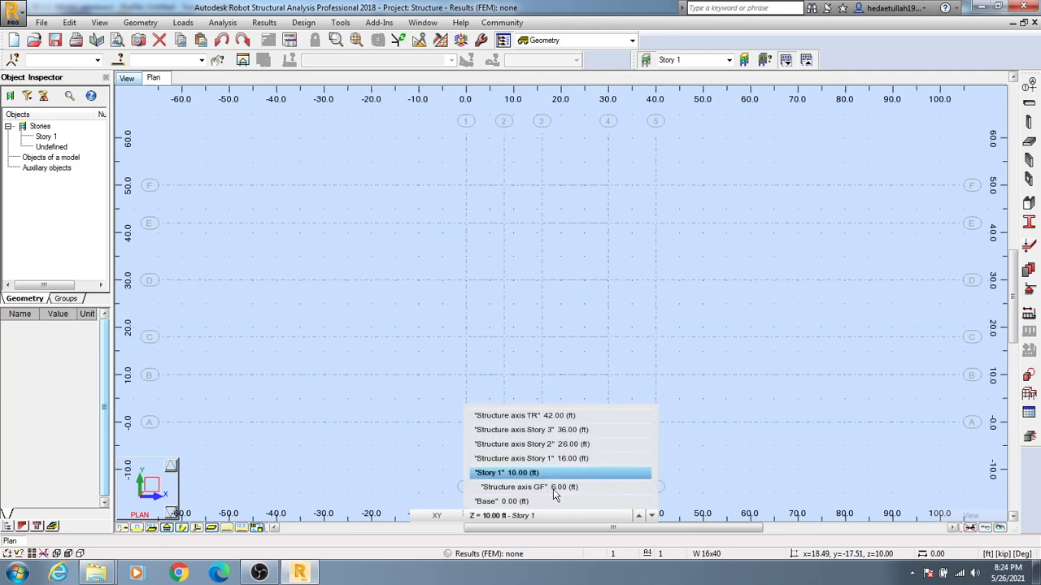
Switch the plan view to 'Structure axis Story 3' at 36.00 ft
{"action": "left_click", "coordinate": [506, 472]}
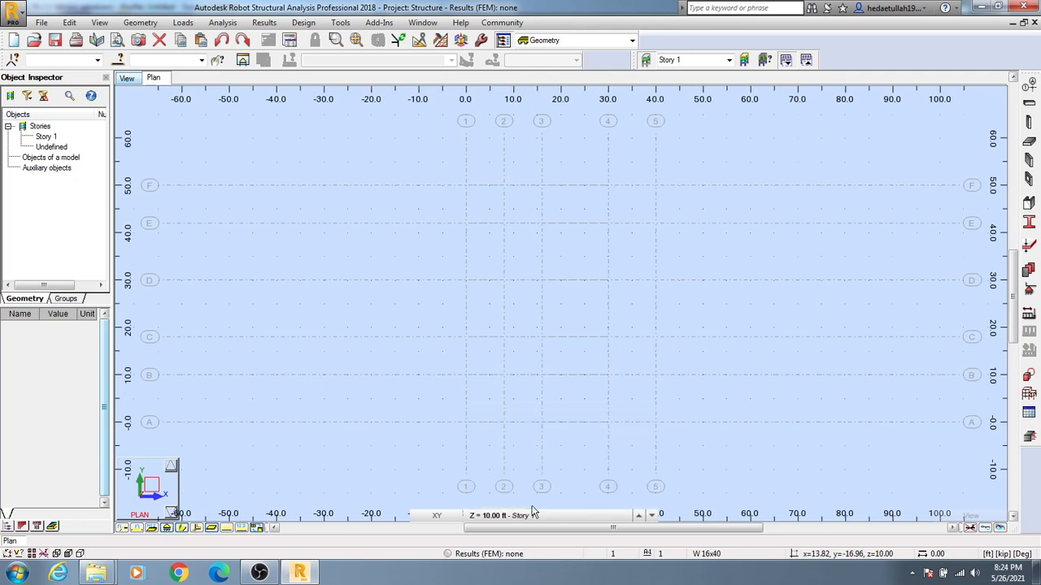
{"action": "left_click", "coordinate": [639, 515]}
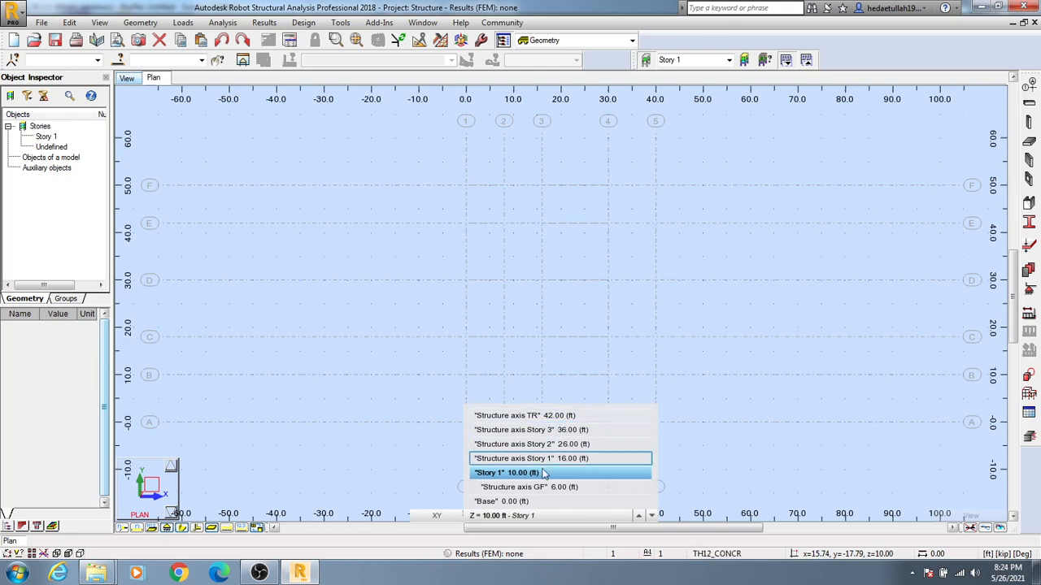
{"action": "left_click", "coordinate": [506, 472]}
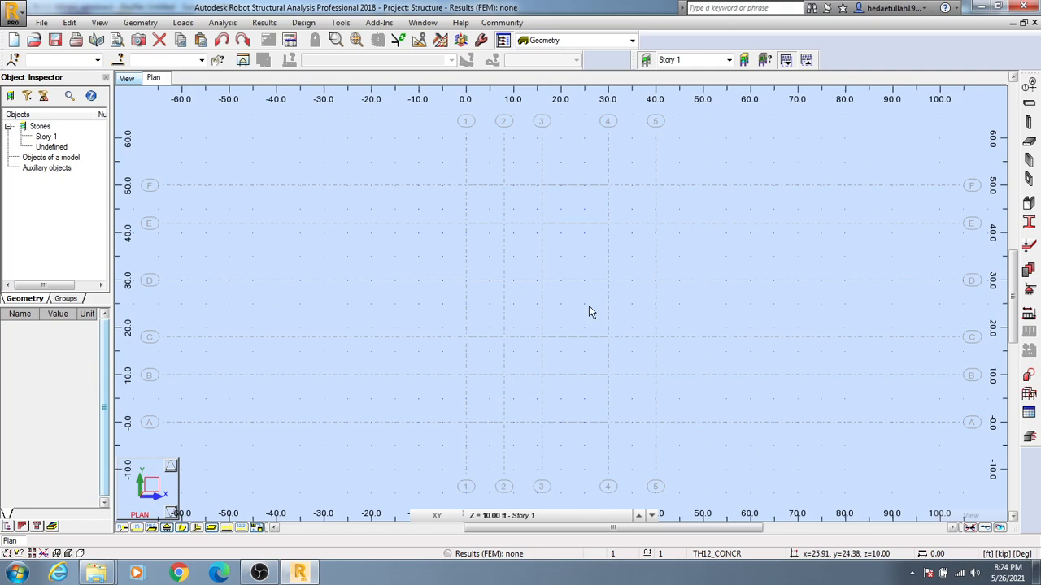
{"action": "left_click", "coordinate": [651, 515]}
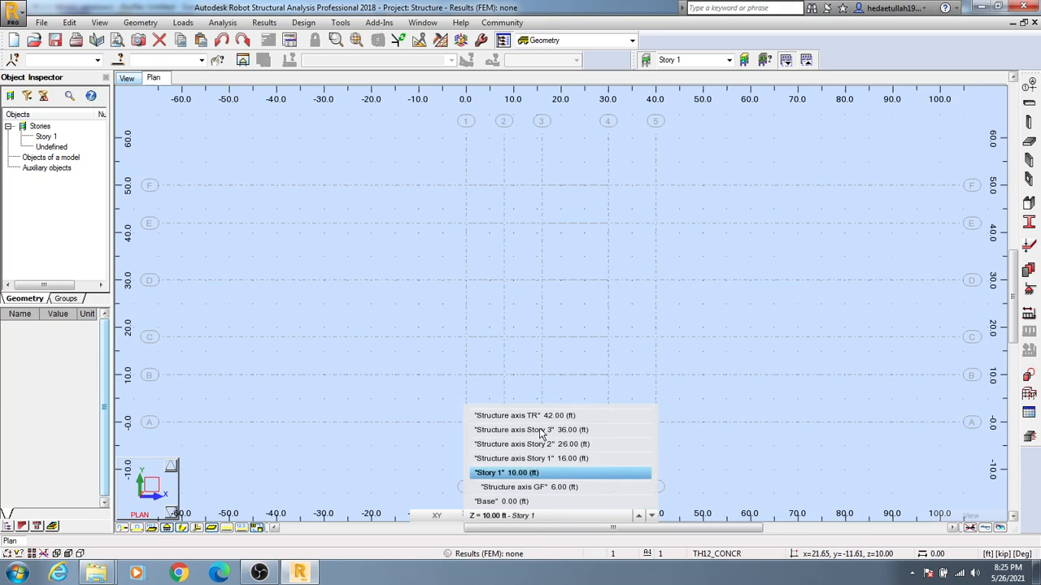
{"action": "left_click", "coordinate": [513, 429]}
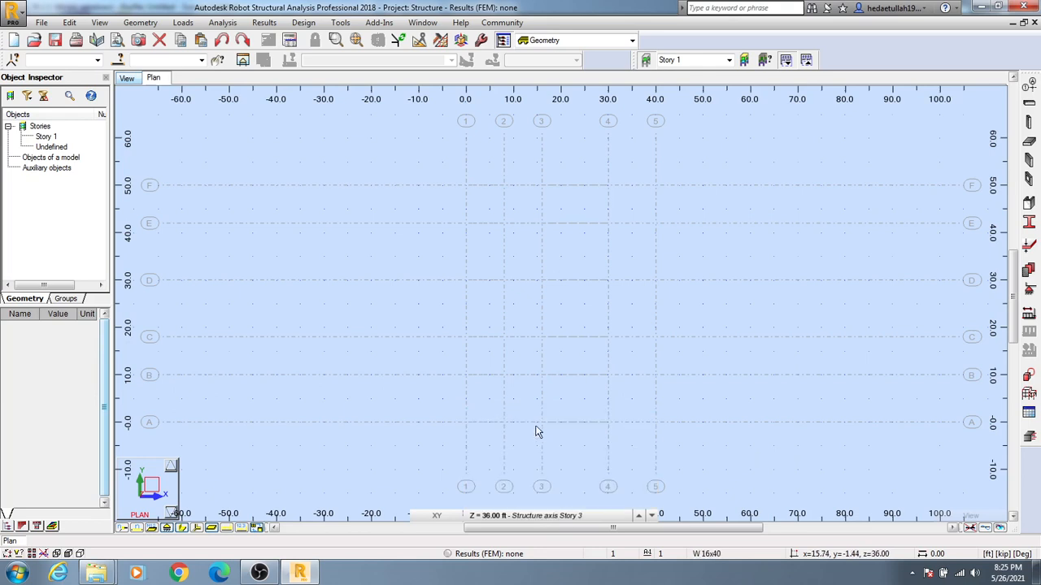